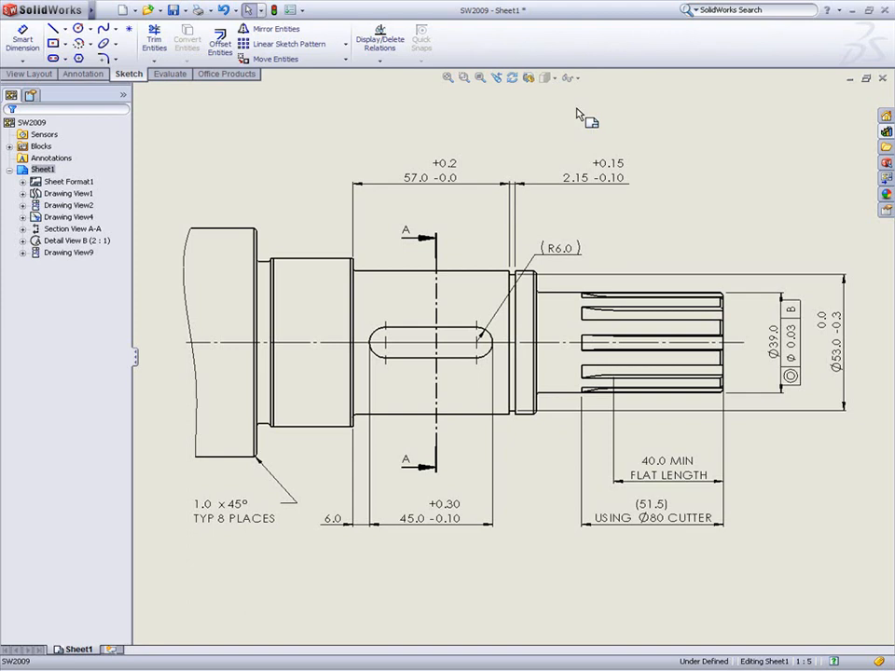
Activate Drawing View4, the shaft's main view, for editing
left_click(606, 170)
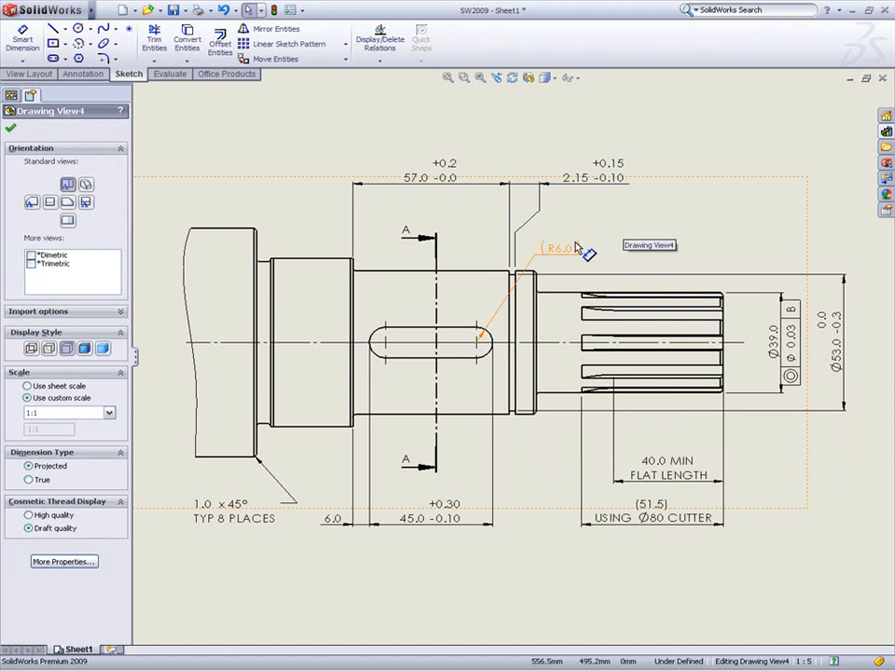
Relocate the R6.0 radius callout above the slot and select the 1.0 x 45° chamfer note
left_click(558, 247)
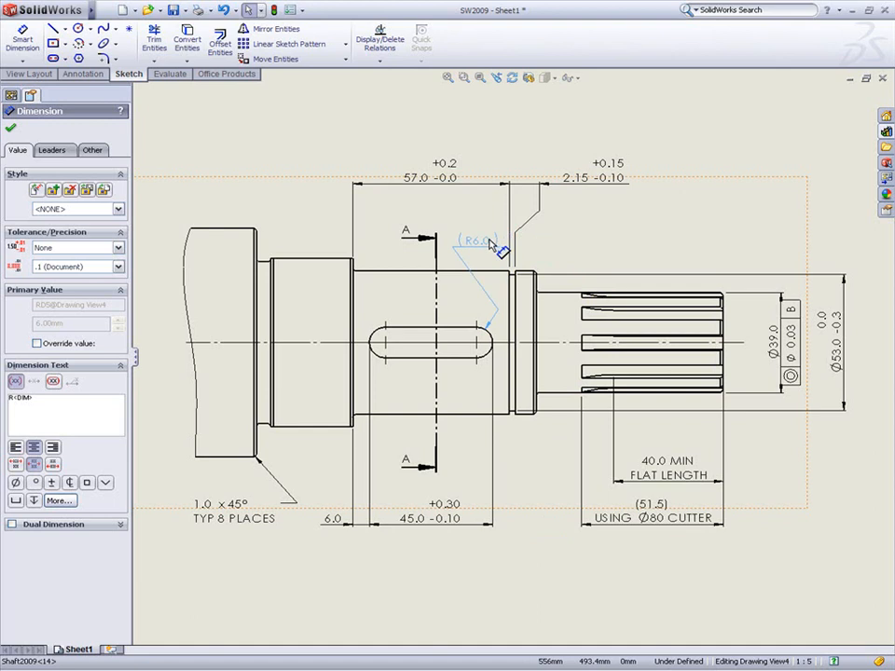
left_click(605, 261)
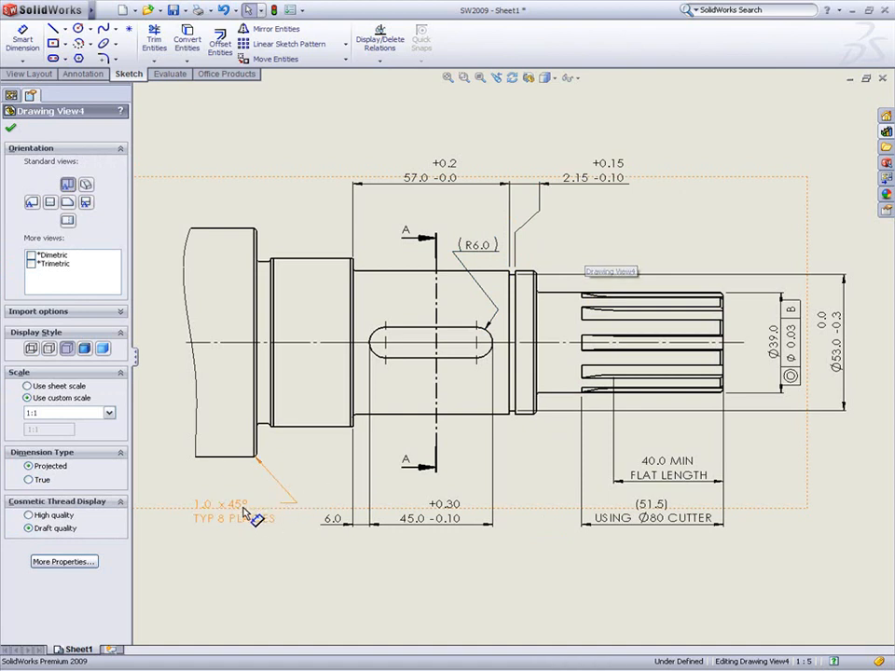
left_click(221, 503)
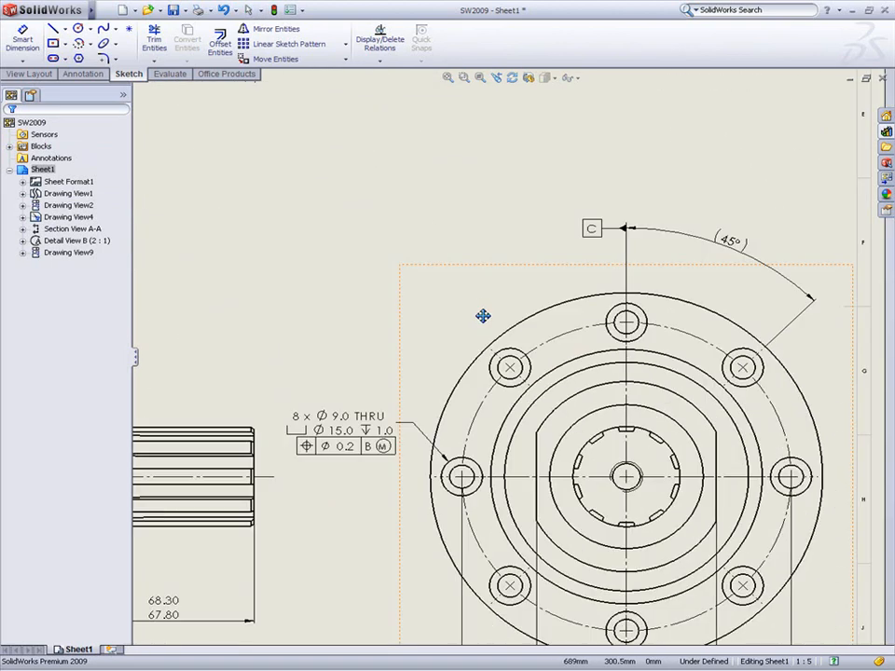
left_click(340, 428)
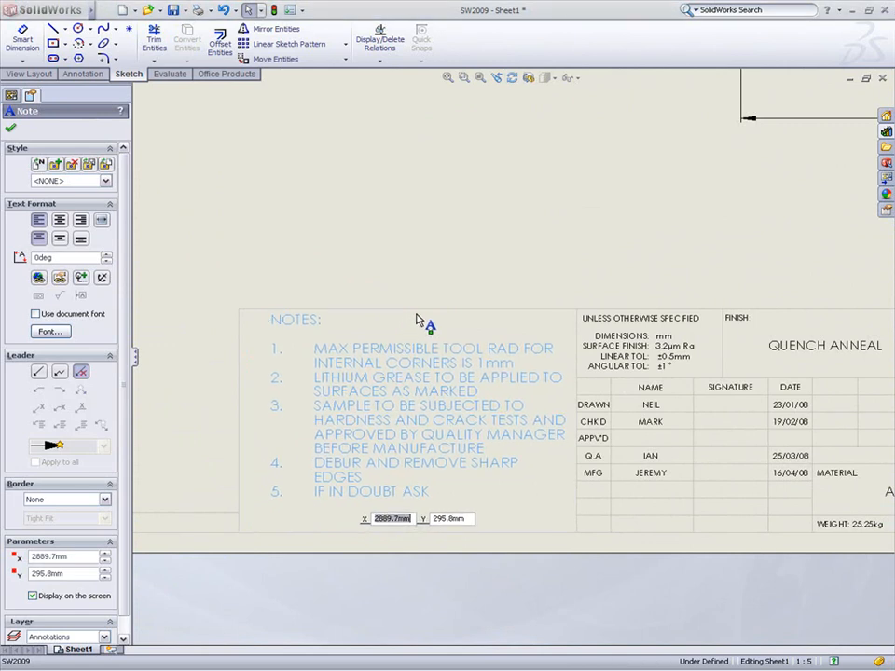
Drag the NOTES block slightly up-left, beside the title block's tolerance and sign-off area
left_click_drag(424, 321, 408, 309)
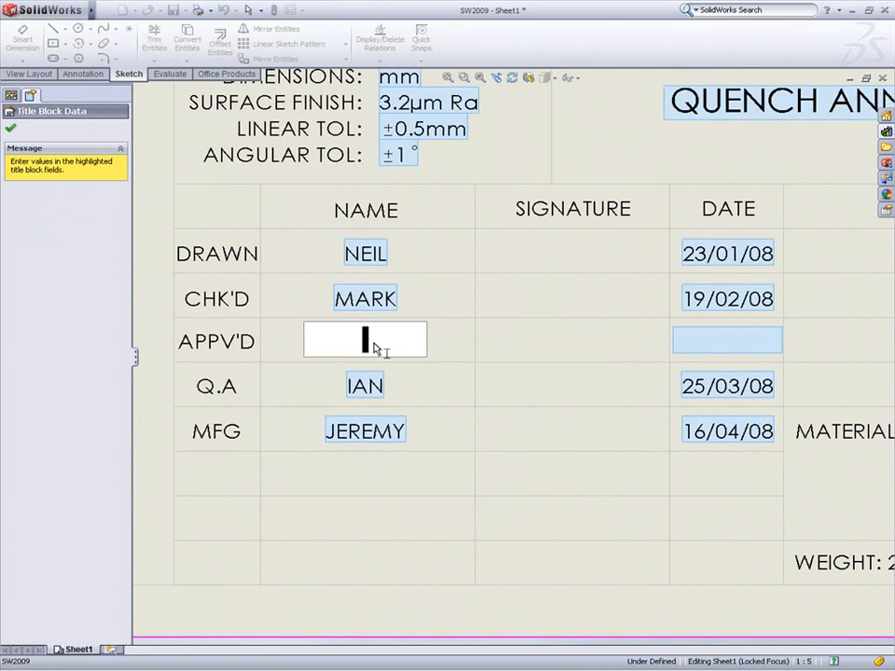
Enter approver DARREN and date 20/05/08 in the title block's APPV'D row
type("DARRE")
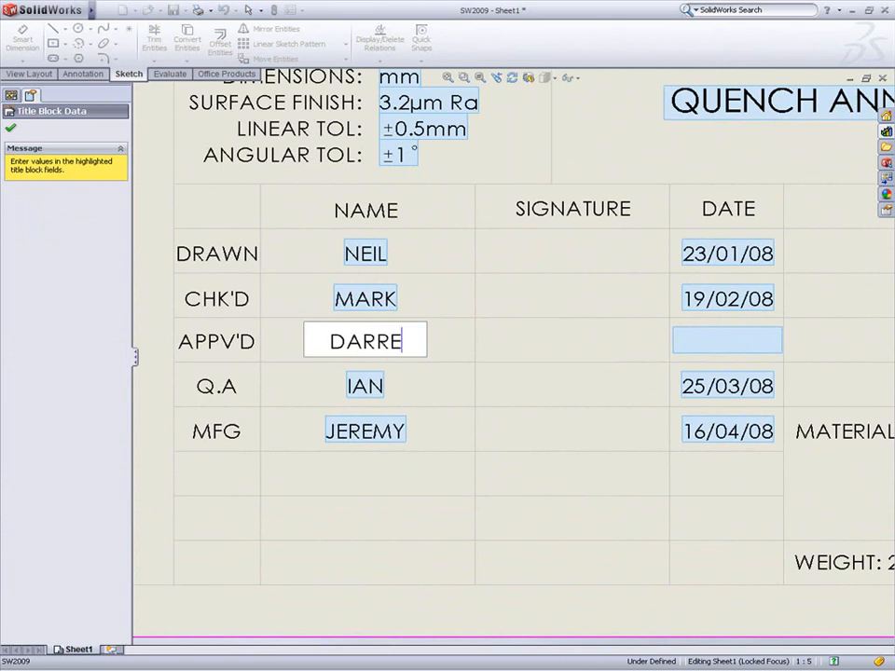
type("N")
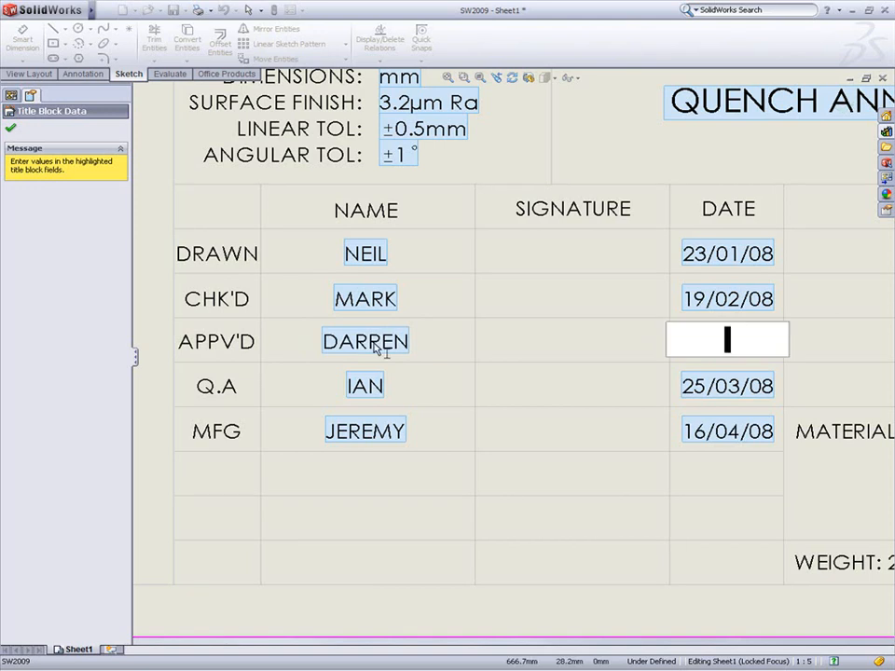
type("20/05")
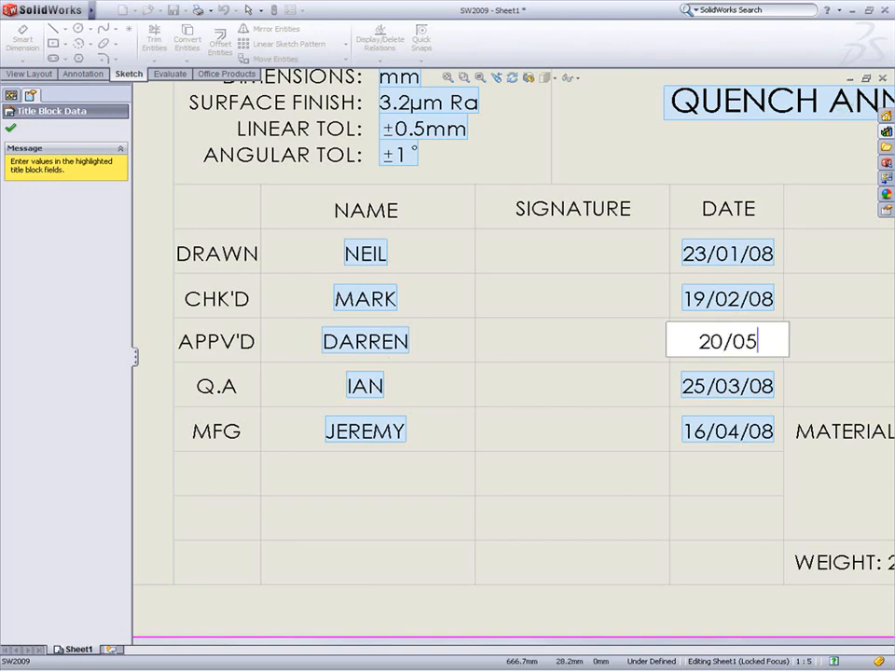
type("08")
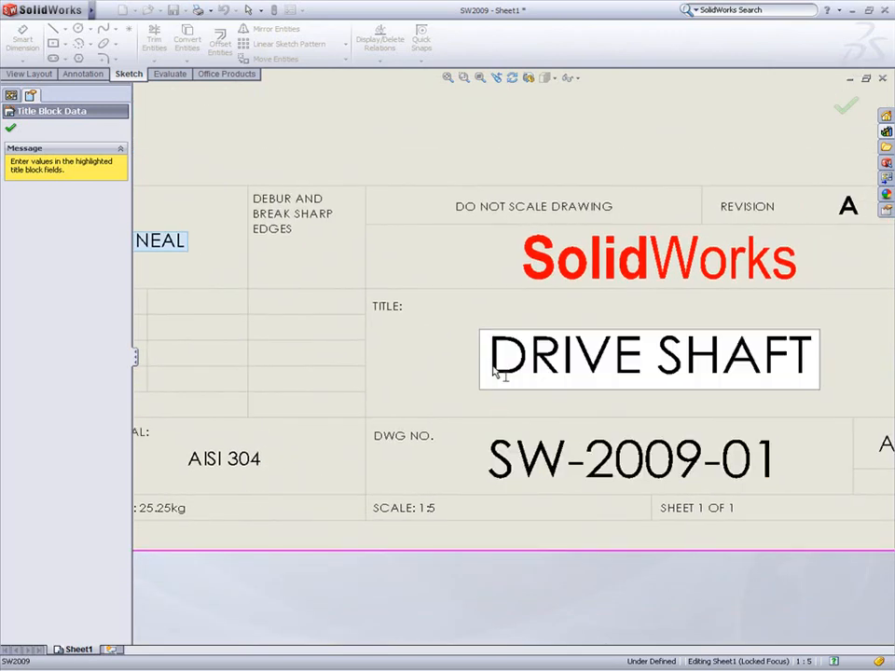
Add MAIN to the title so it reads MAIN DRIVE SHAFT, and confirm the title block data
type("MAIN")
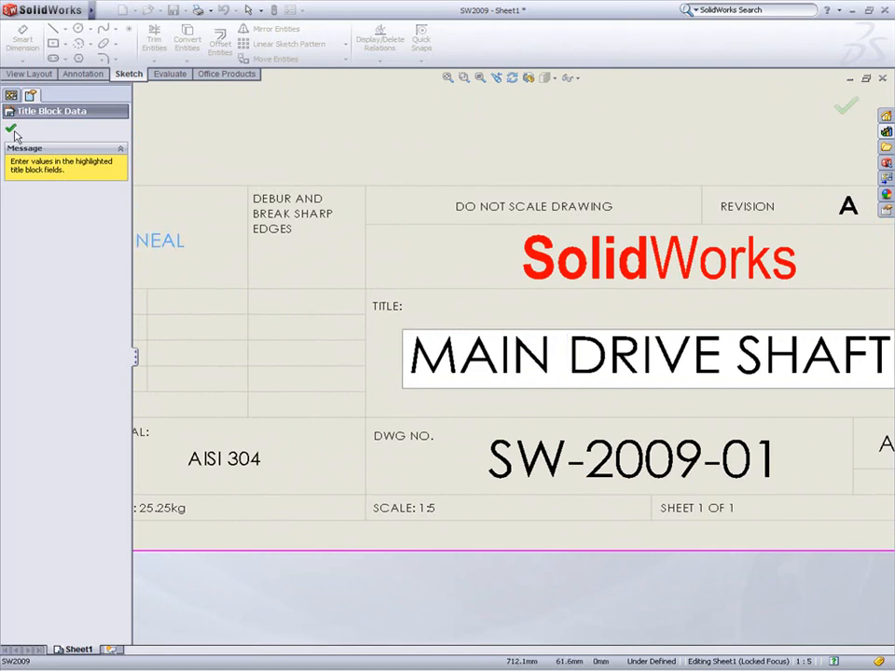
left_click(10, 129)
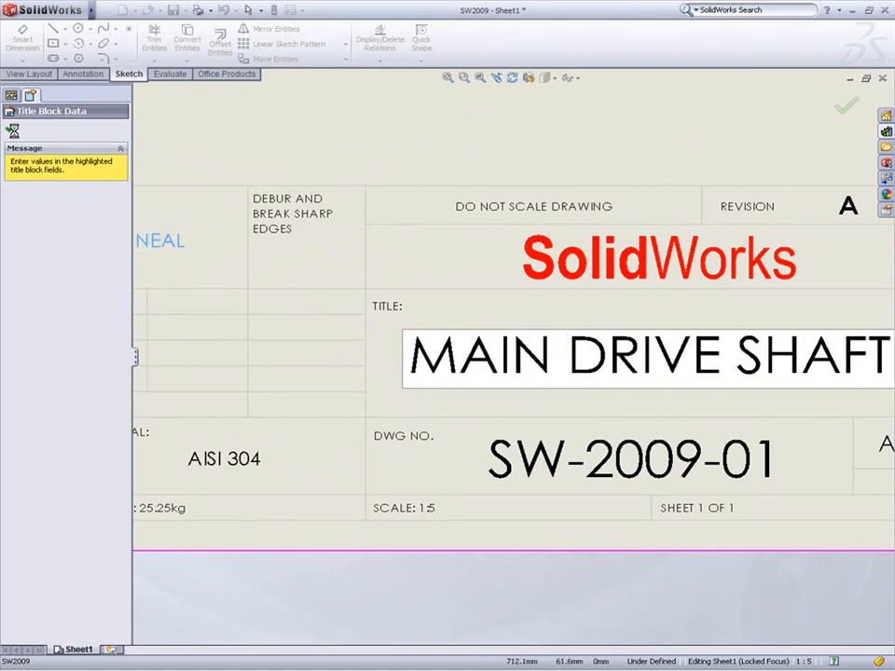